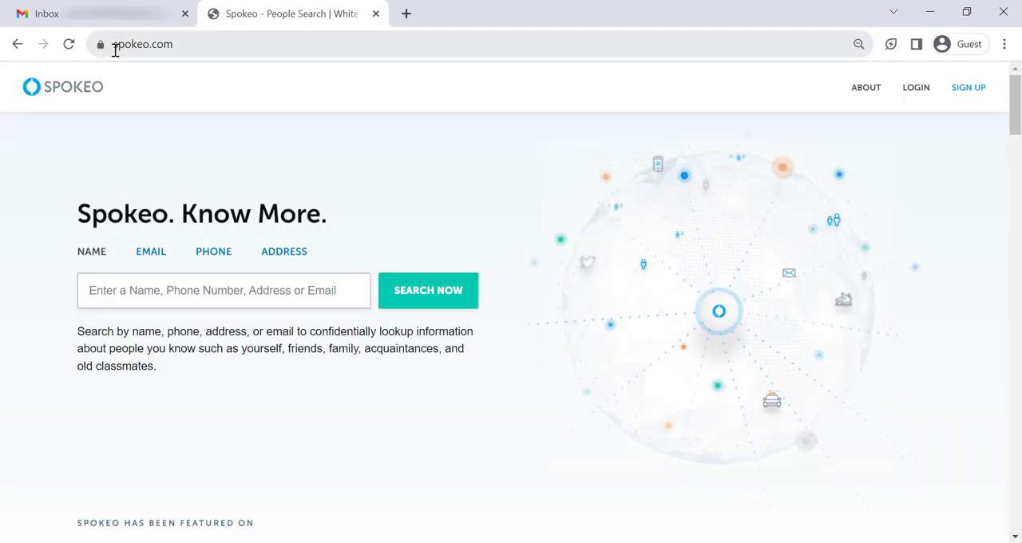
Search Spokeo for 'John Snow', bringing up 2,123 matching people
text(John)
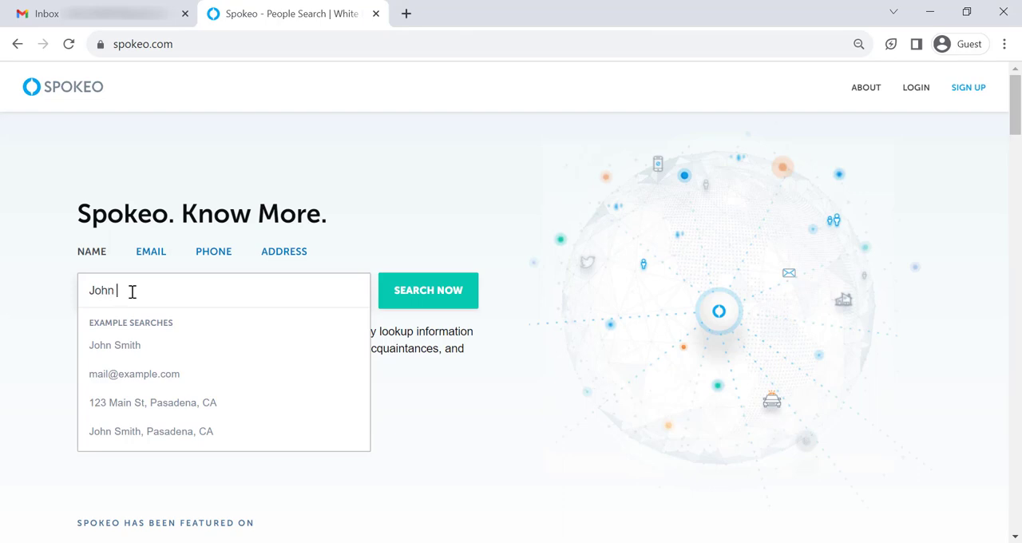
text(Snow)
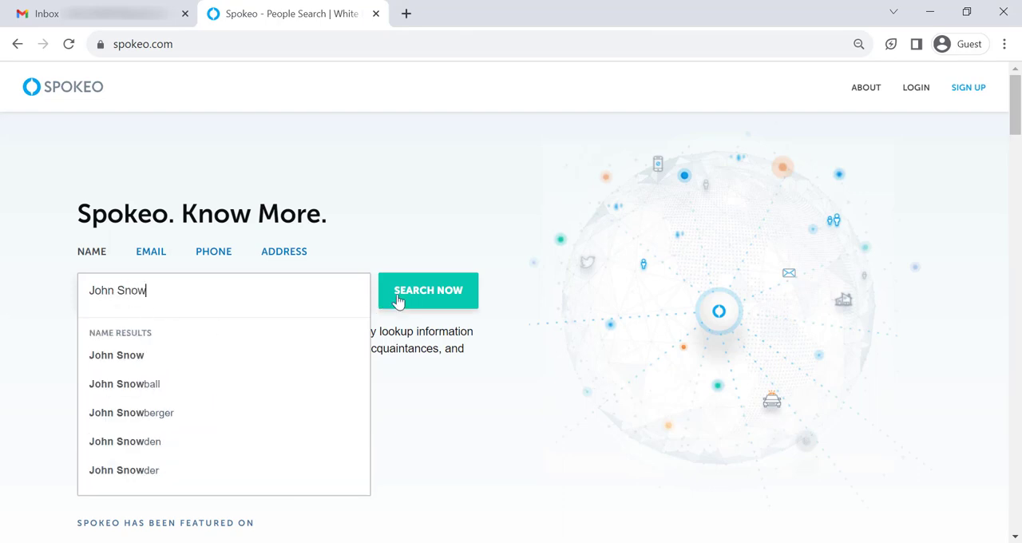
click(428, 290)
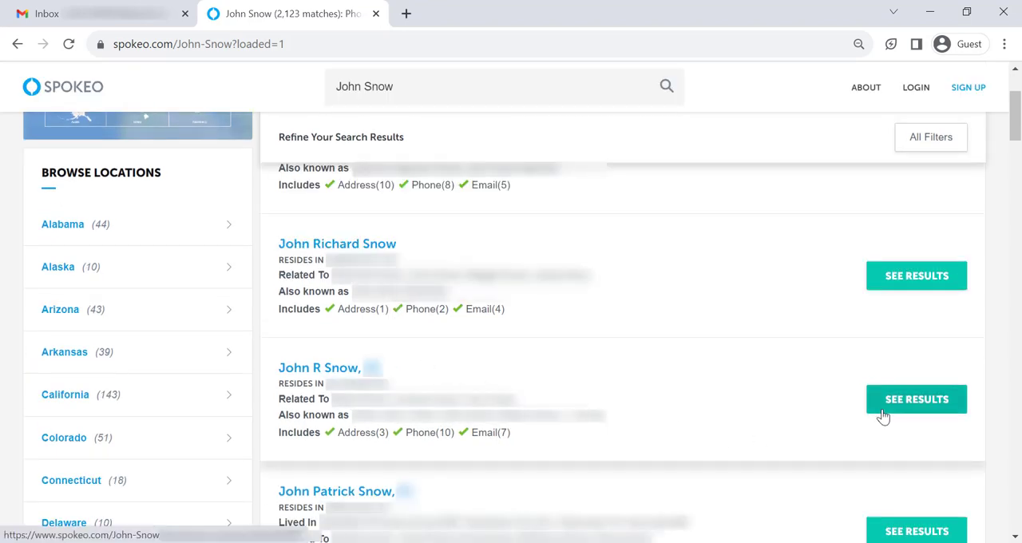
click(916, 399)
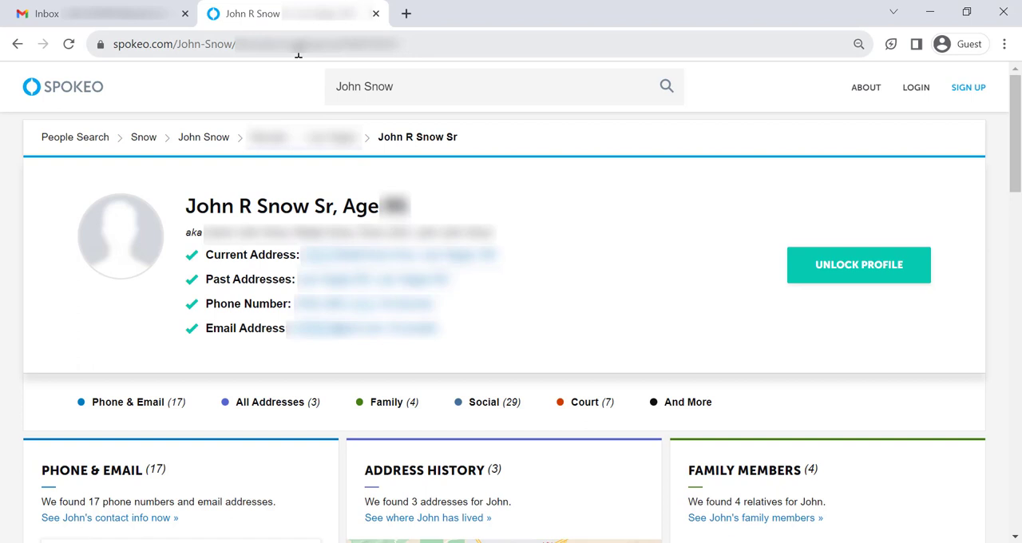
right_click(240, 44)
text(spokeo.com)
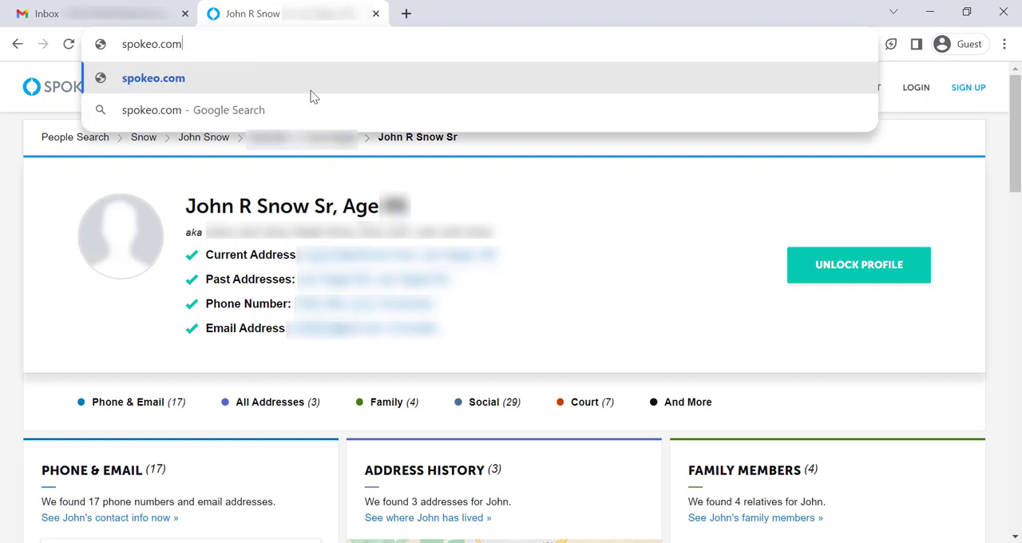
Go to spokeo.com/optout and scroll down to the opt-out form
text(/optout)
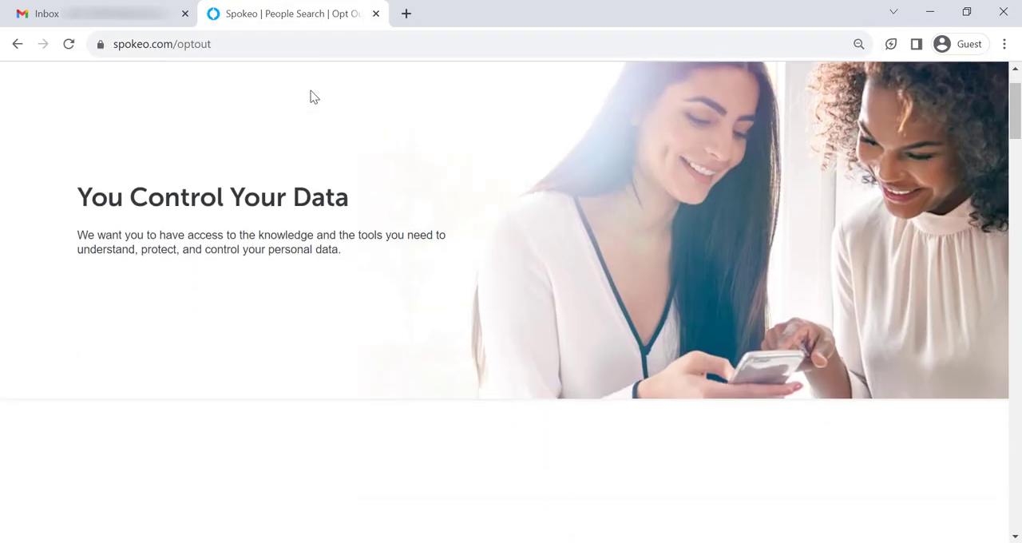
scroll(down, 3)
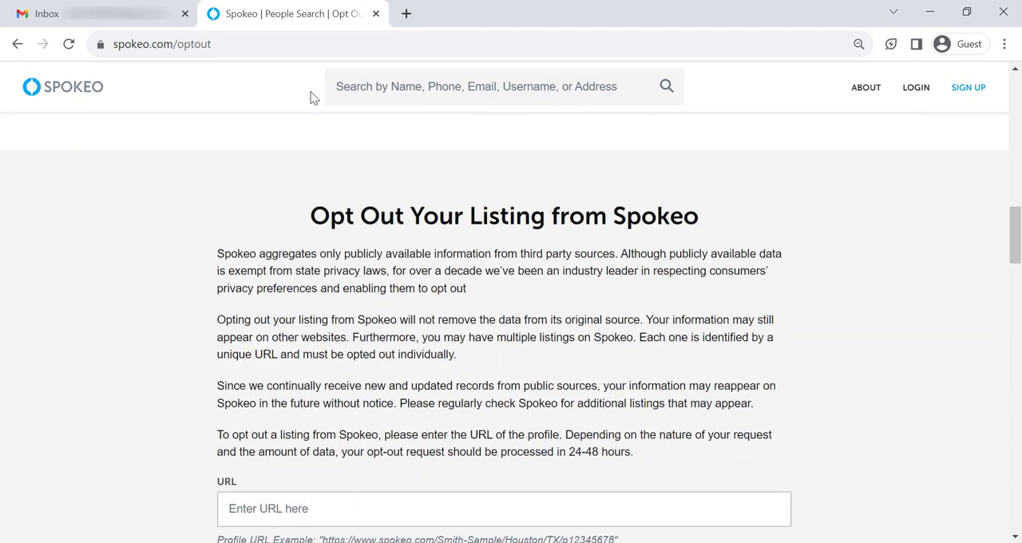
scroll(down, 3)
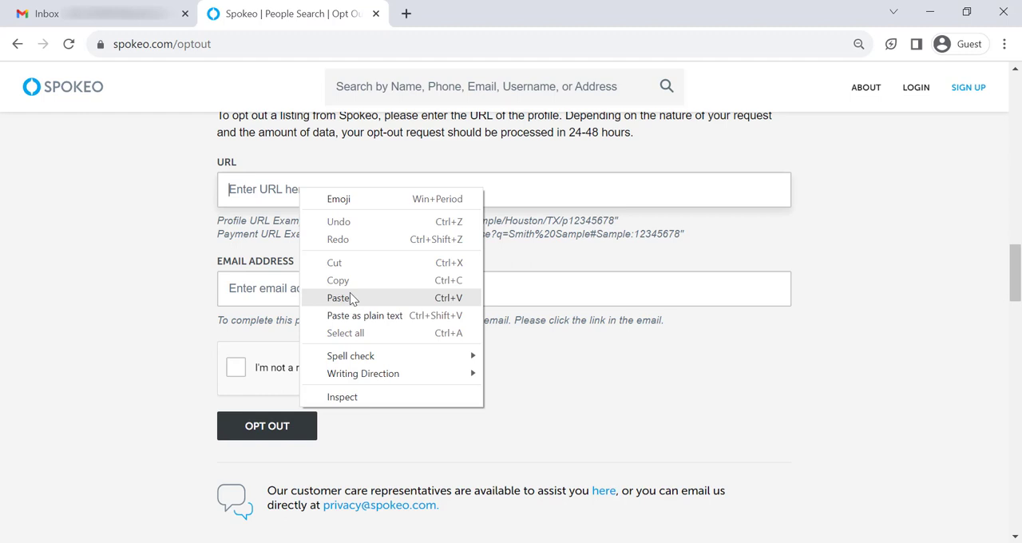
Submit the opt-out form with the copied profile URL, then follow the confirmation email's verify link
click(340, 298)
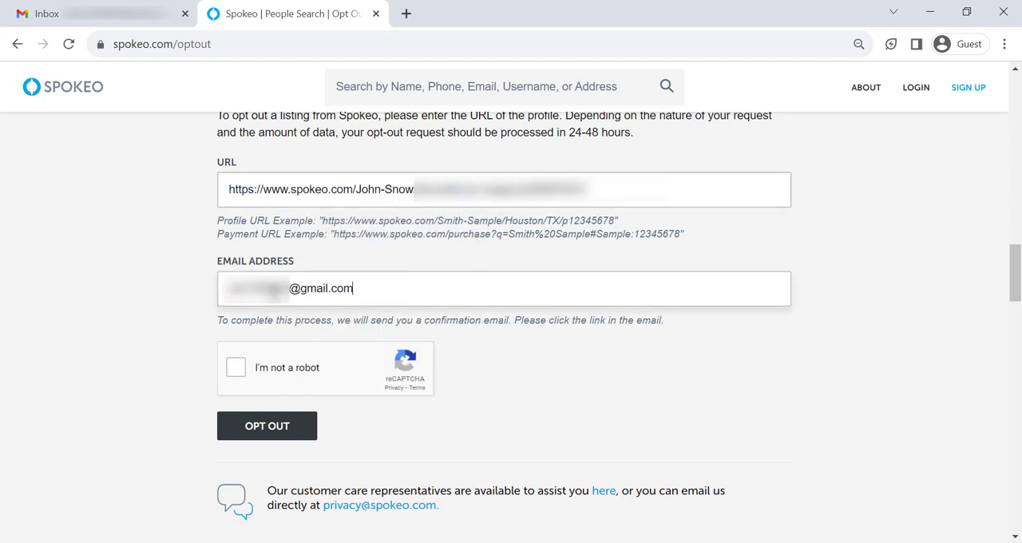
click(236, 367)
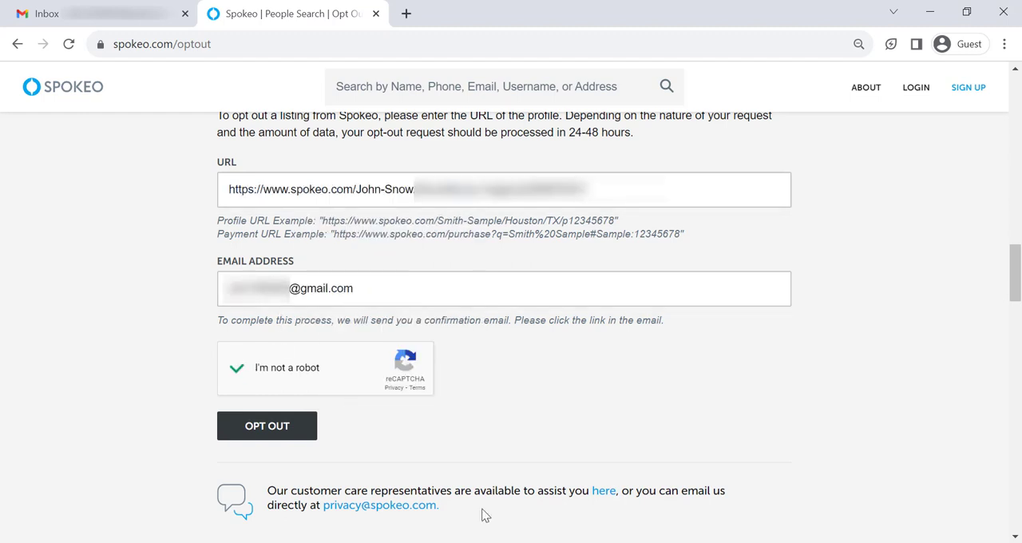
click(266, 425)
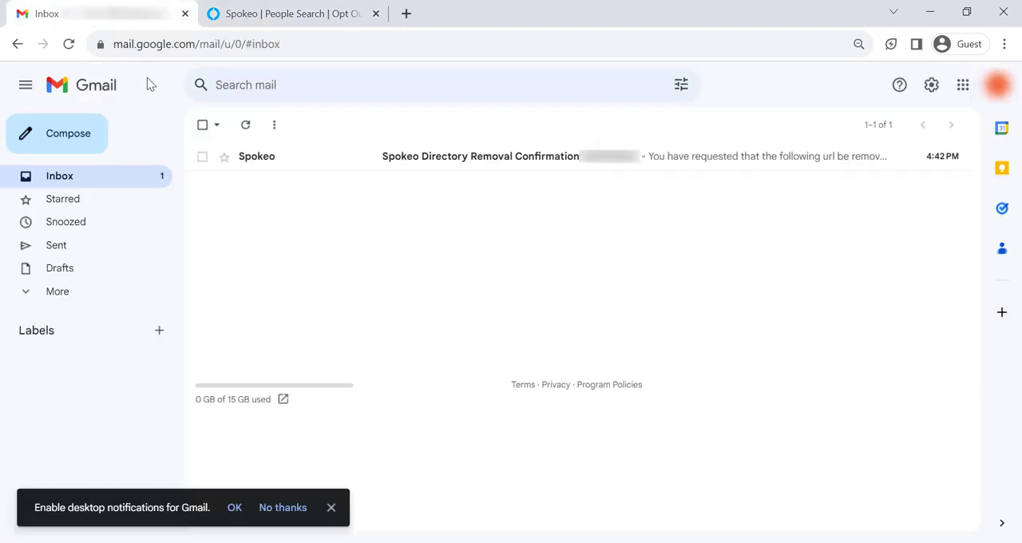
click(480, 155)
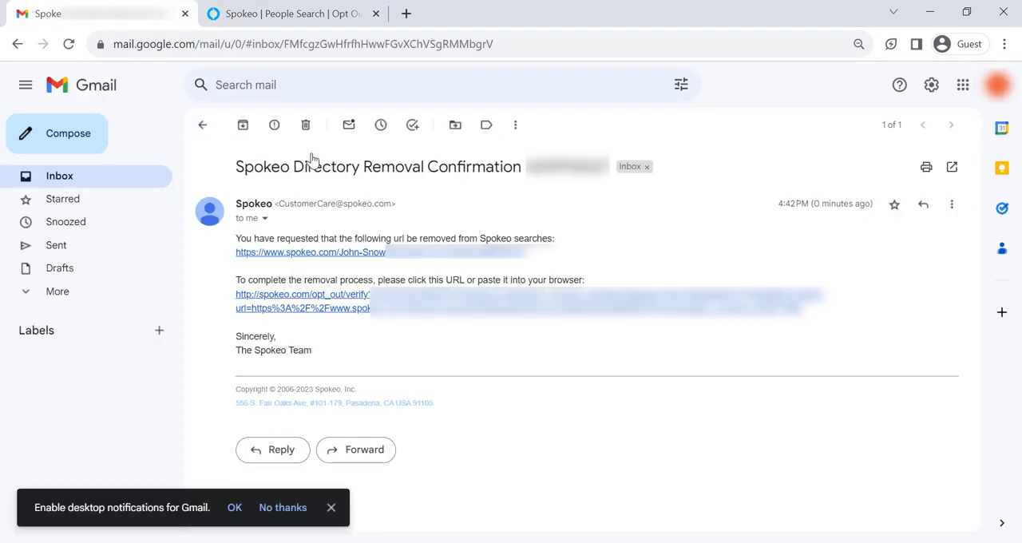
mouse_move(319, 299)
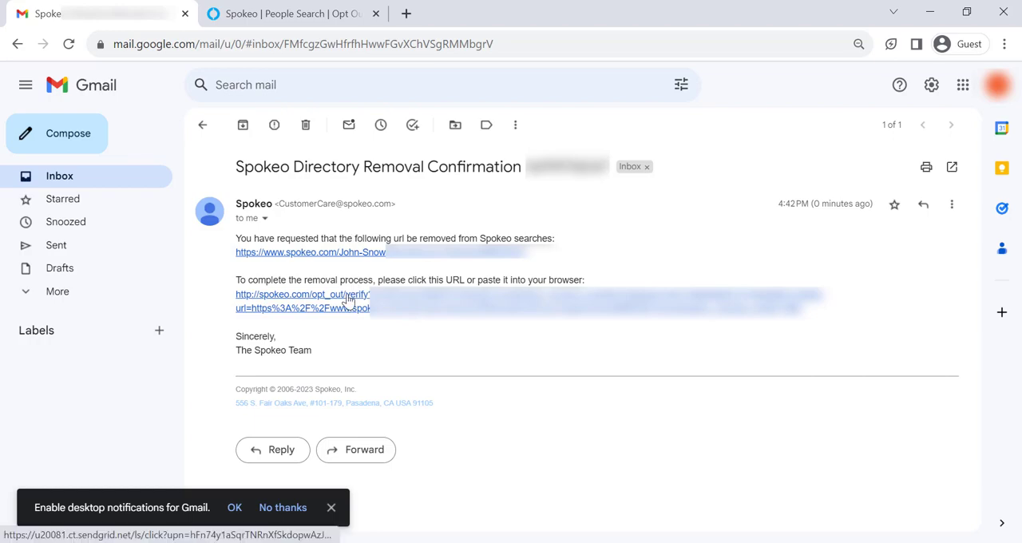
click(302, 294)
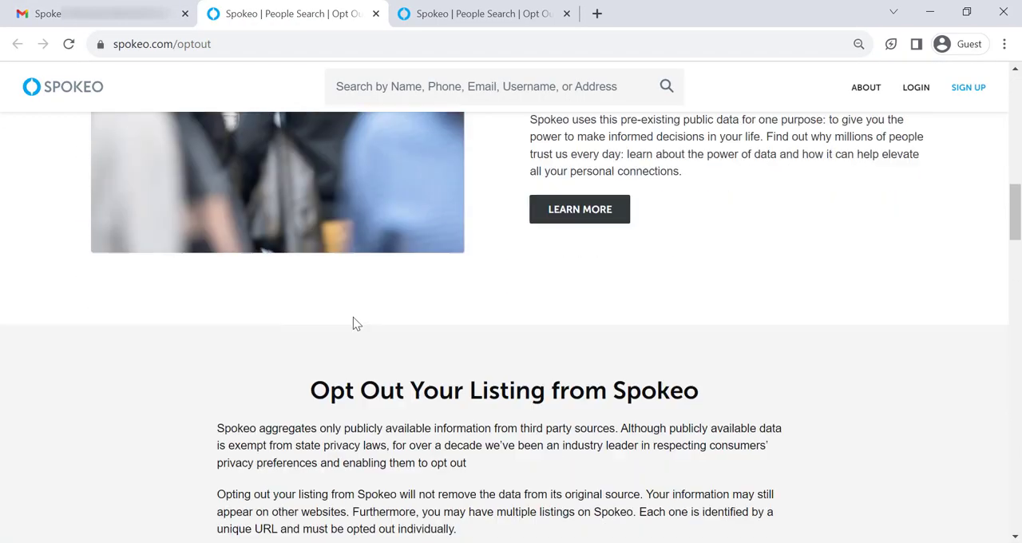
Scroll down the Spokeo verification page
scroll(down, 3)
text(onerep.com)
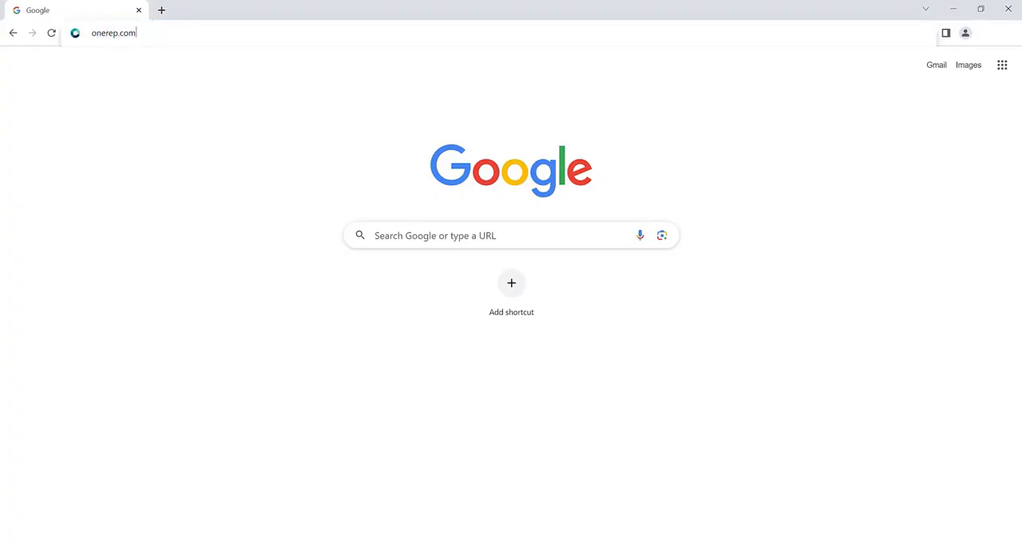
Load onerep.com and start a data-broker scan for John Snow
key(Return)
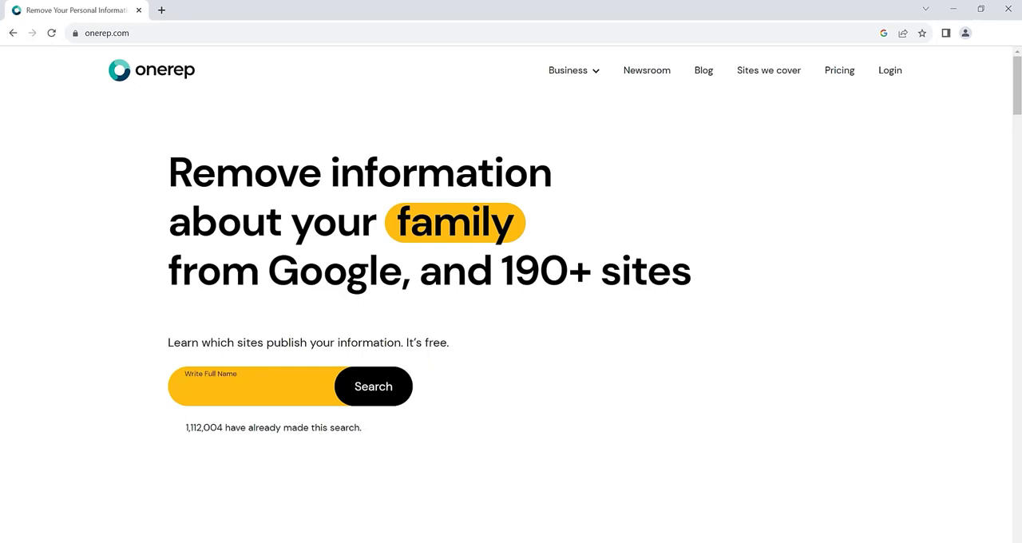
text(John Sn)
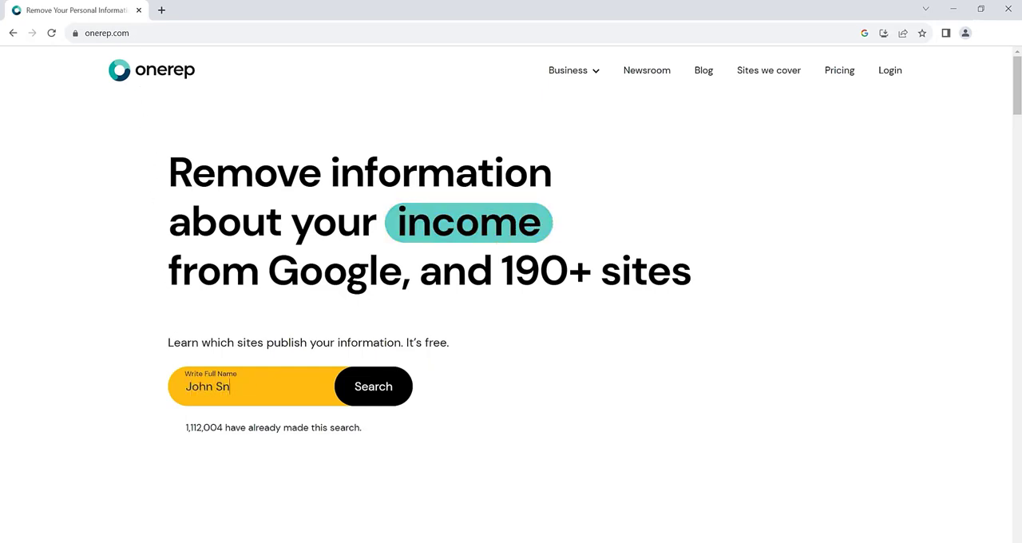
click(372, 386)
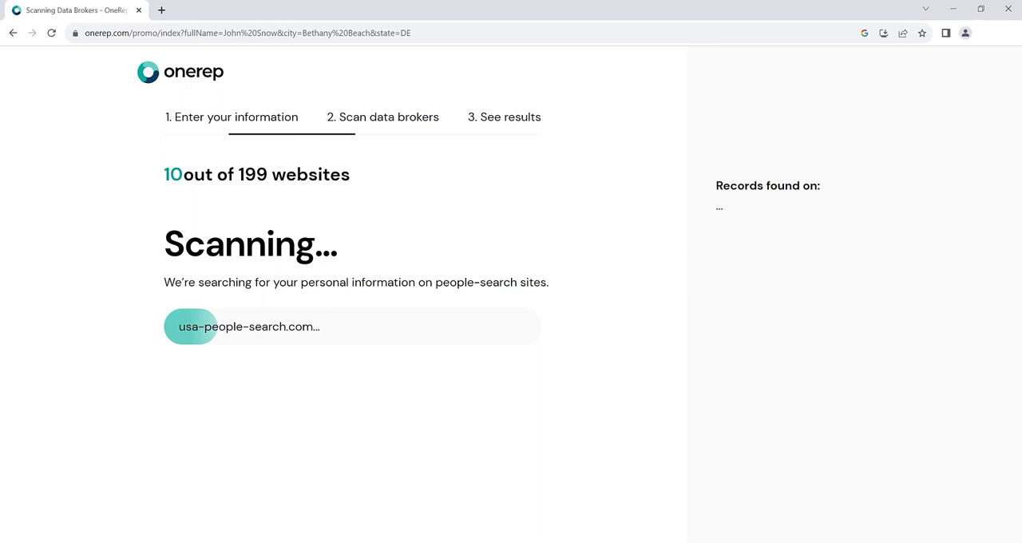